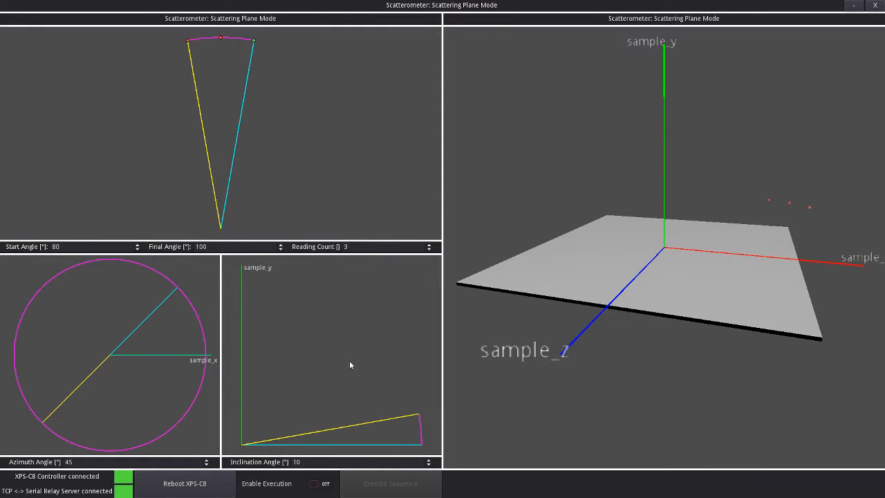
pyautogui.moveTo(354, 368)
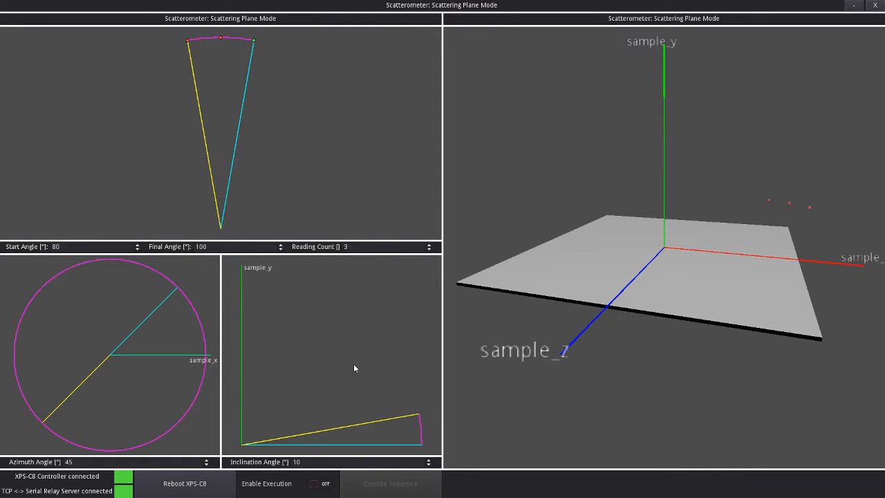
pyautogui.moveTo(207, 483)
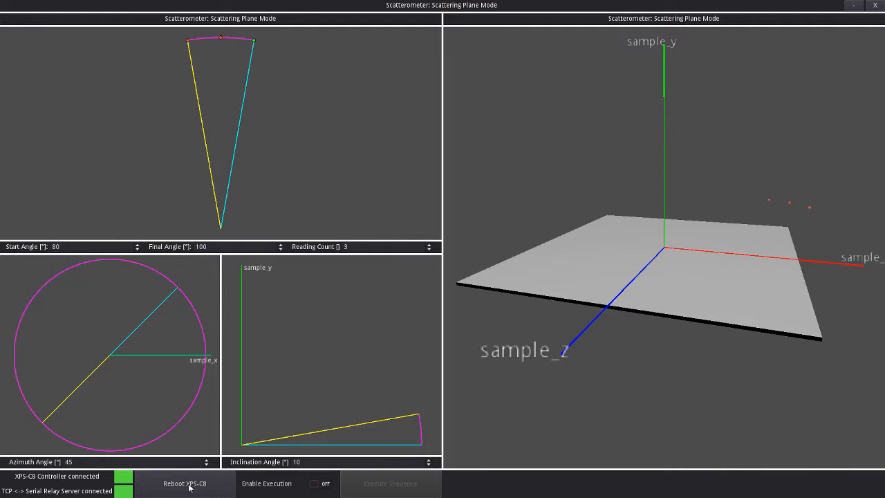
pyautogui.moveTo(338, 301)
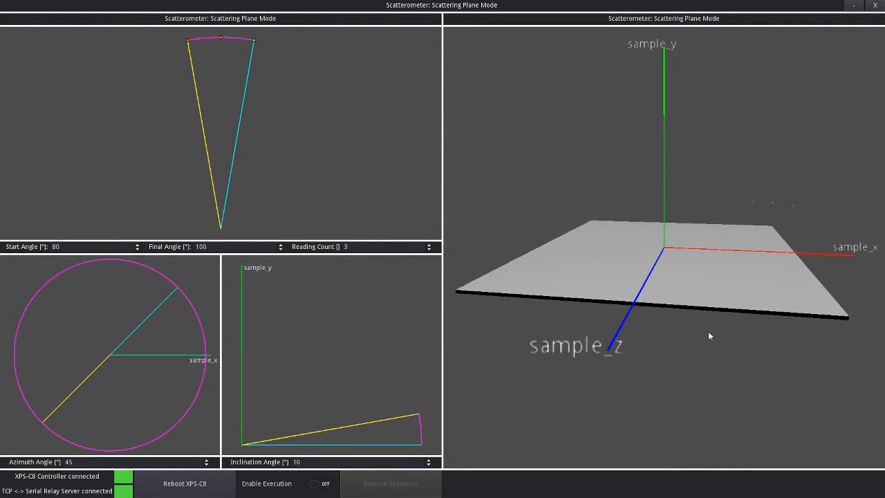
# - Orbit the 3D viewport to inspect the sample plane and its sample_x/y/z axes from several angles
pyautogui.moveTo(708, 336); pyautogui.dragTo(509, 299)
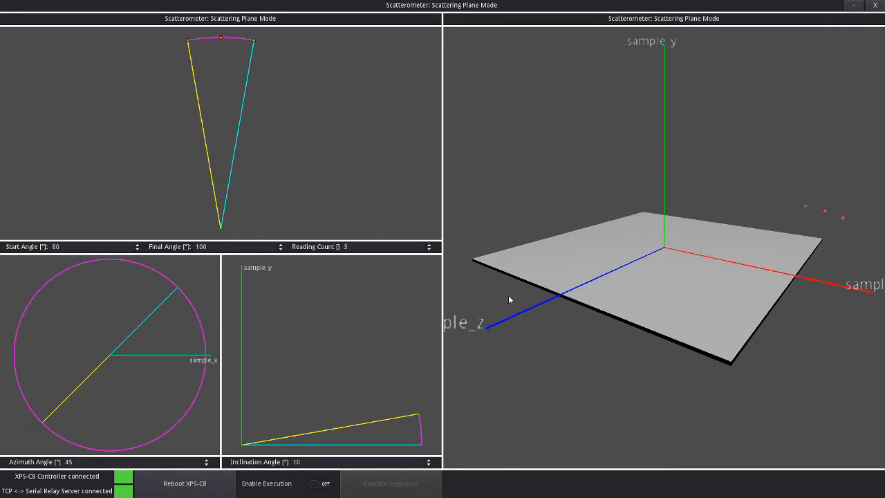
pyautogui.moveTo(280, 272)
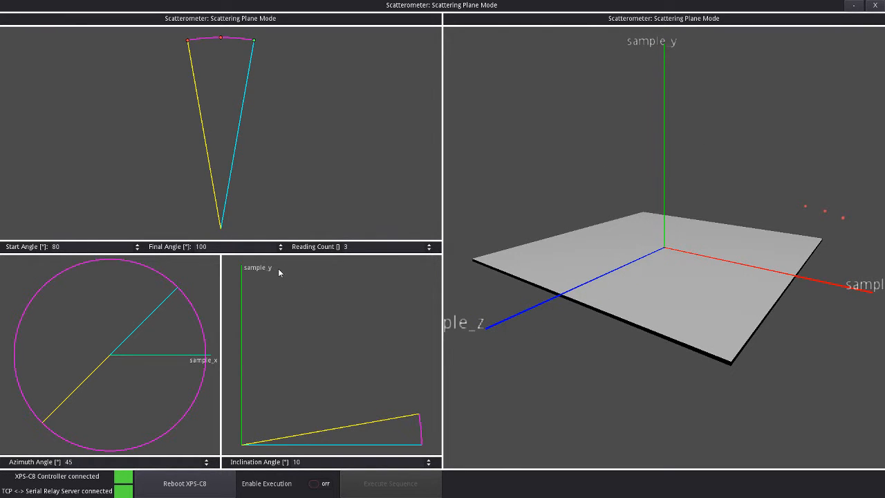
pyautogui.moveTo(677, 61)
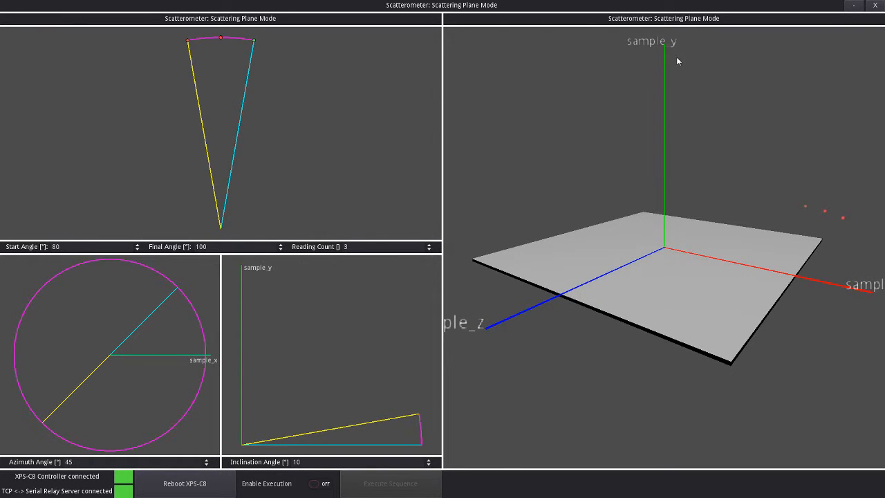
pyautogui.moveTo(678, 61); pyautogui.dragTo(603, 339)
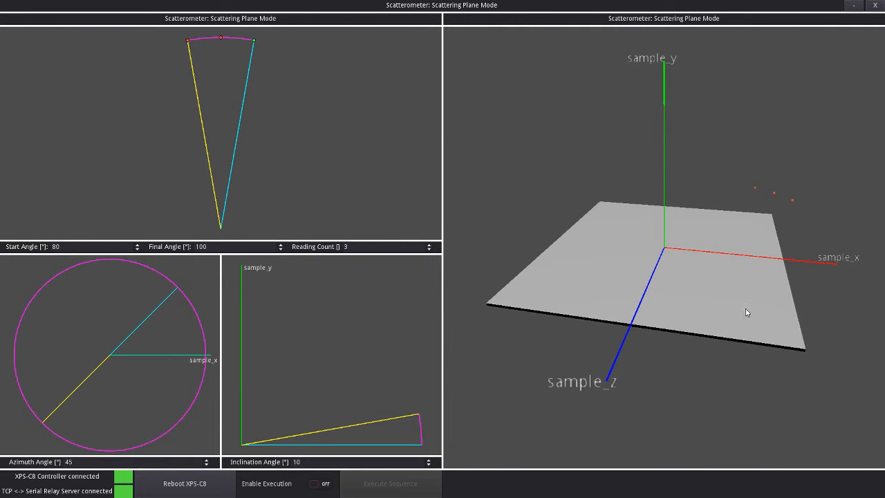
pyautogui.moveTo(747, 312); pyautogui.dragTo(698, 293)
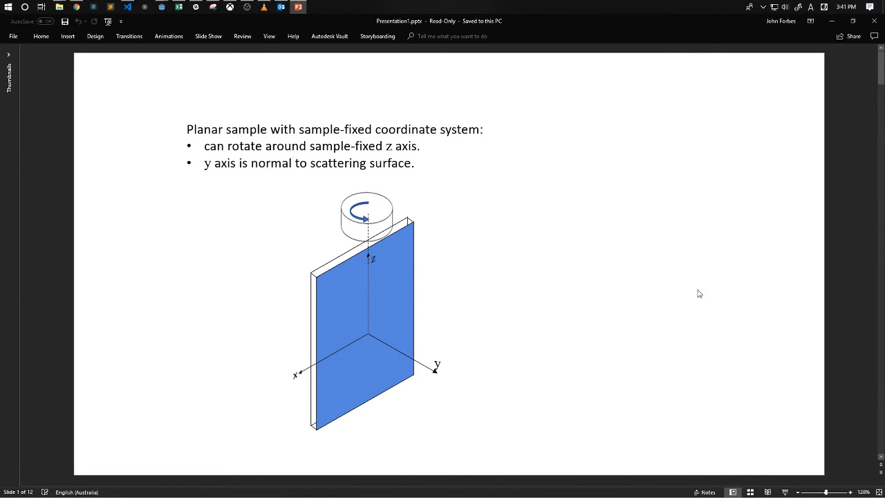
pyautogui.moveTo(780, 234)
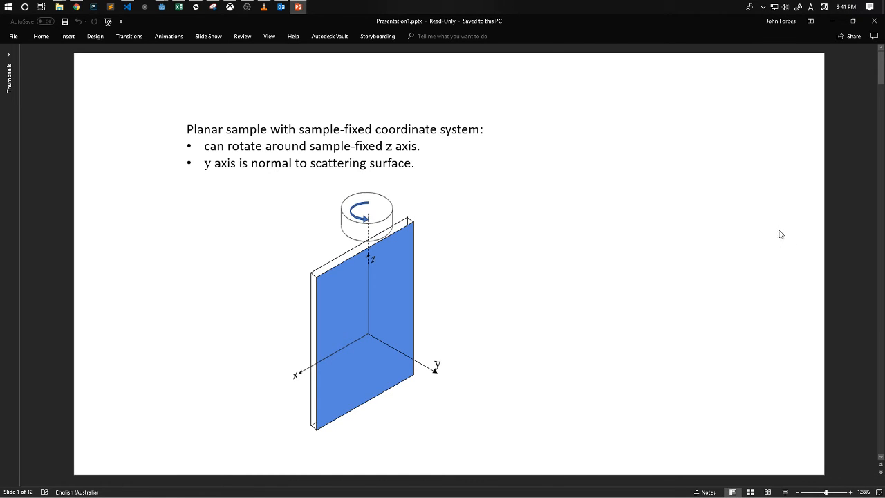